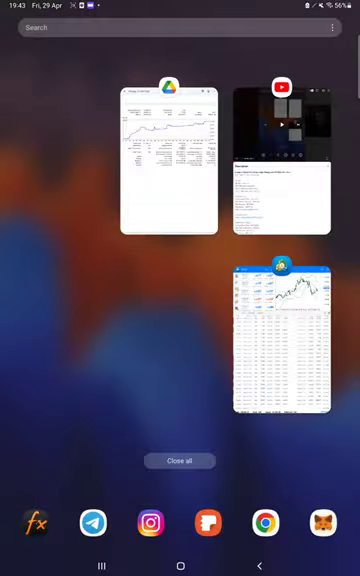
pyautogui.click(280, 338)
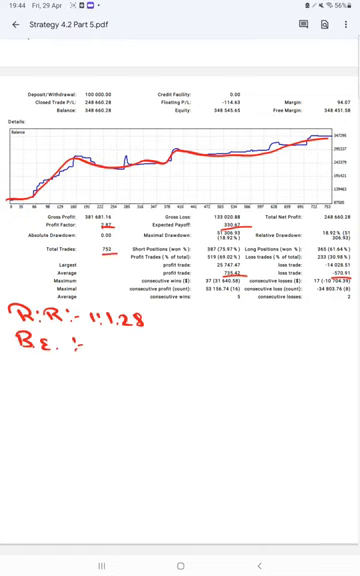
# Write break-even 43.1 after B.E and a new line "Acc : 69.1" in red pen.
pyautogui.write('43.1.')
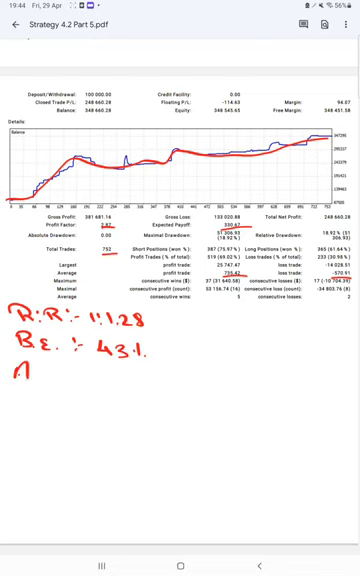
pyautogui.write('Acc :')
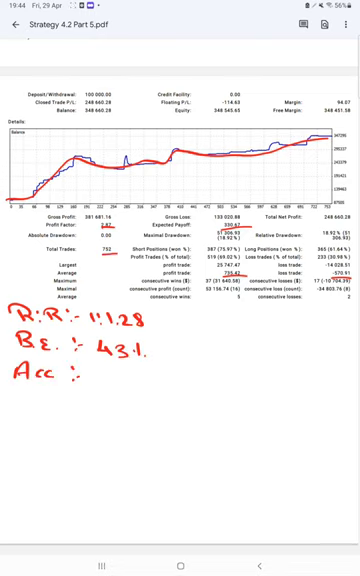
pyautogui.write('69')
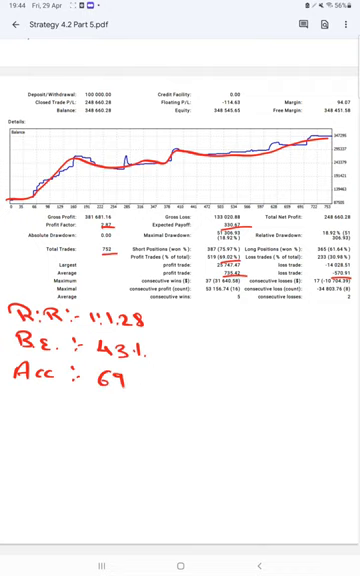
pyautogui.write('.1')
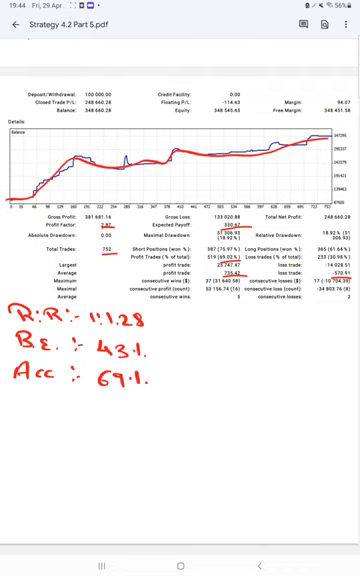